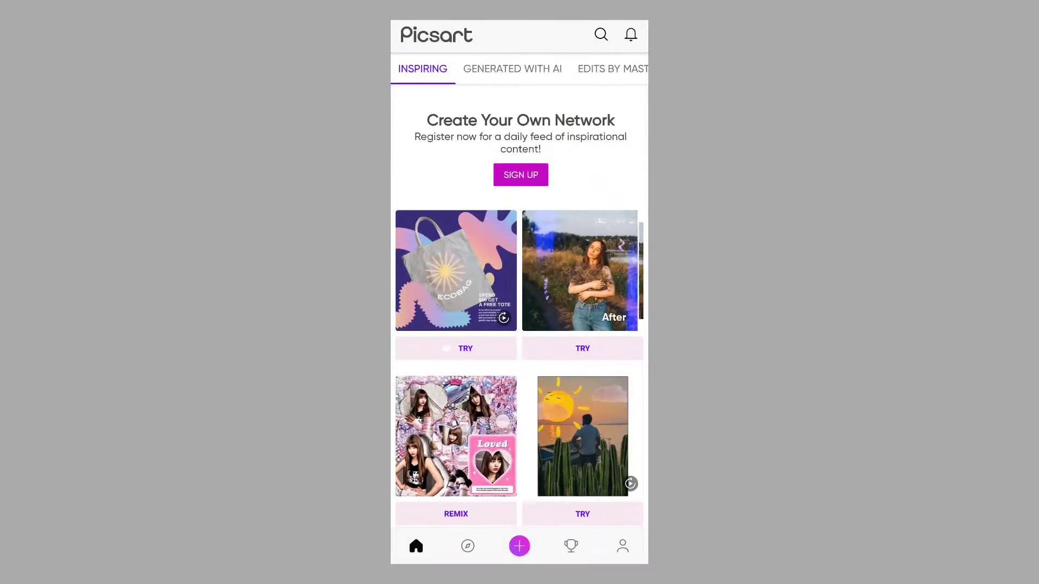
Step: Start a new project on a plain background from the create menu
left_click(518, 546)
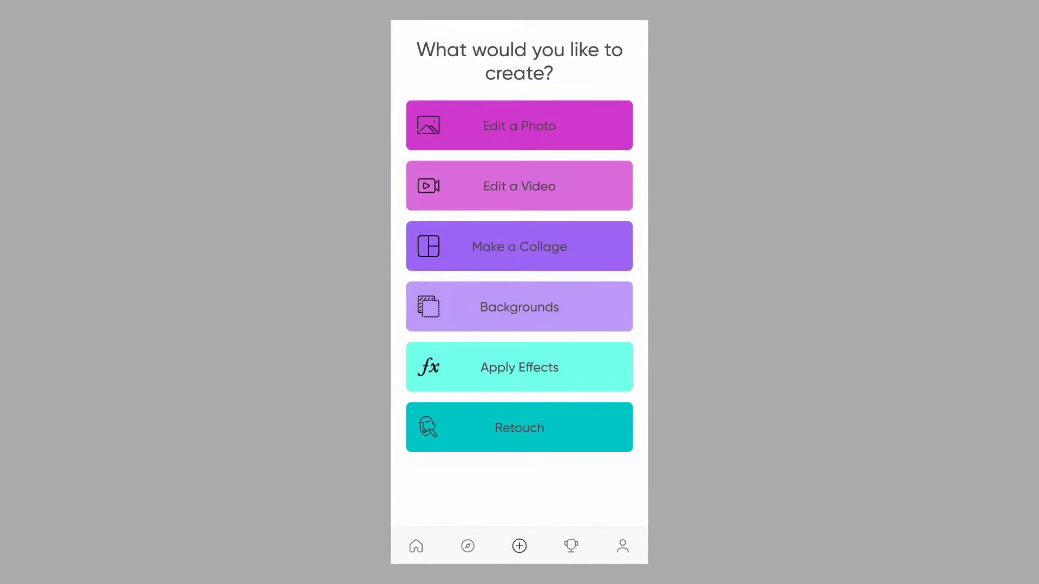
left_click(519, 306)
type("PUCHAM")
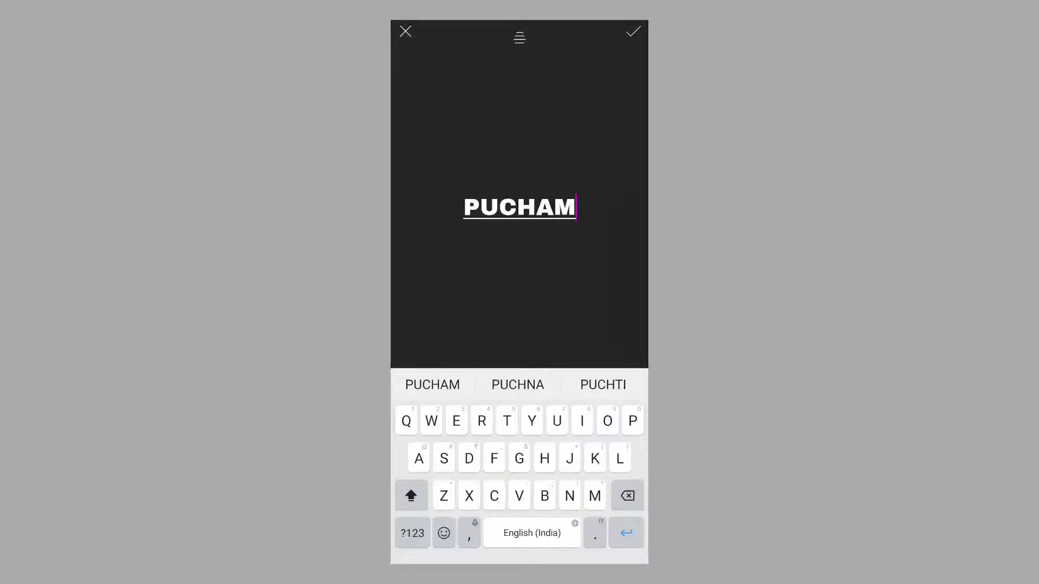
Step: Confirm PUCHAM, give it a new font, and colour it red with stacked coloured copies
left_click(631, 31)
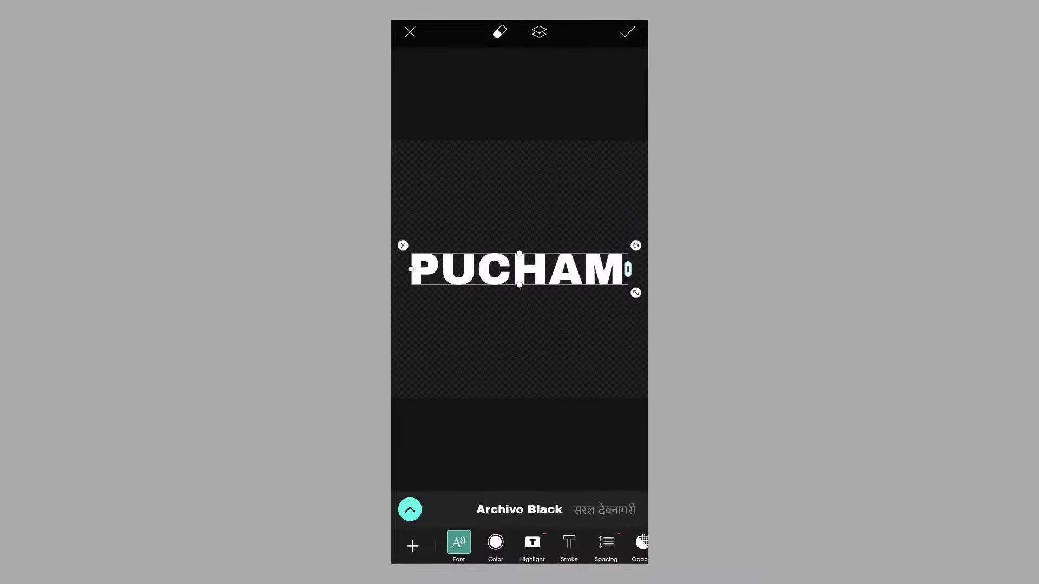
left_click(458, 547)
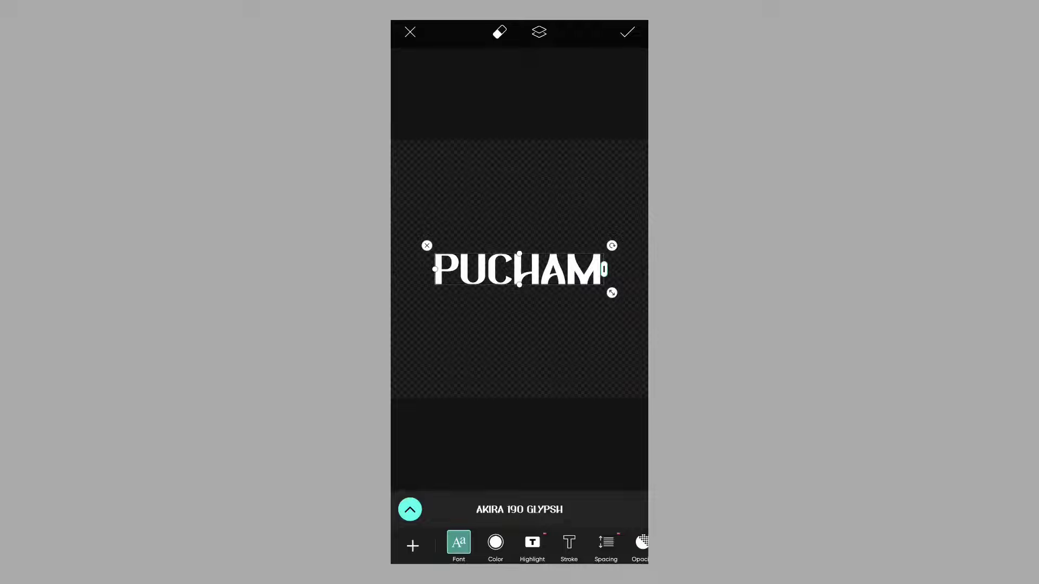
left_click(496, 543)
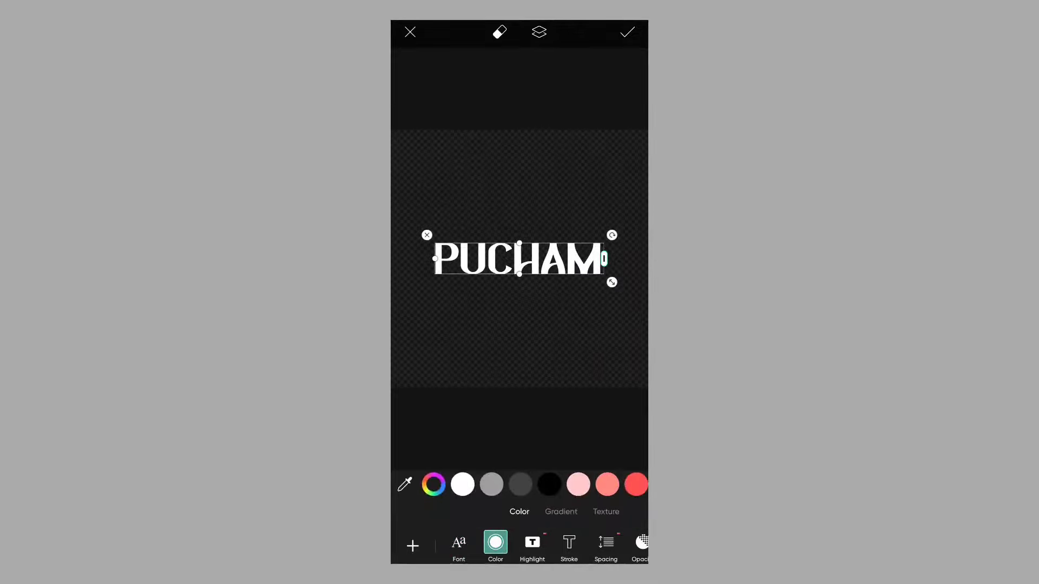
left_click(517, 485)
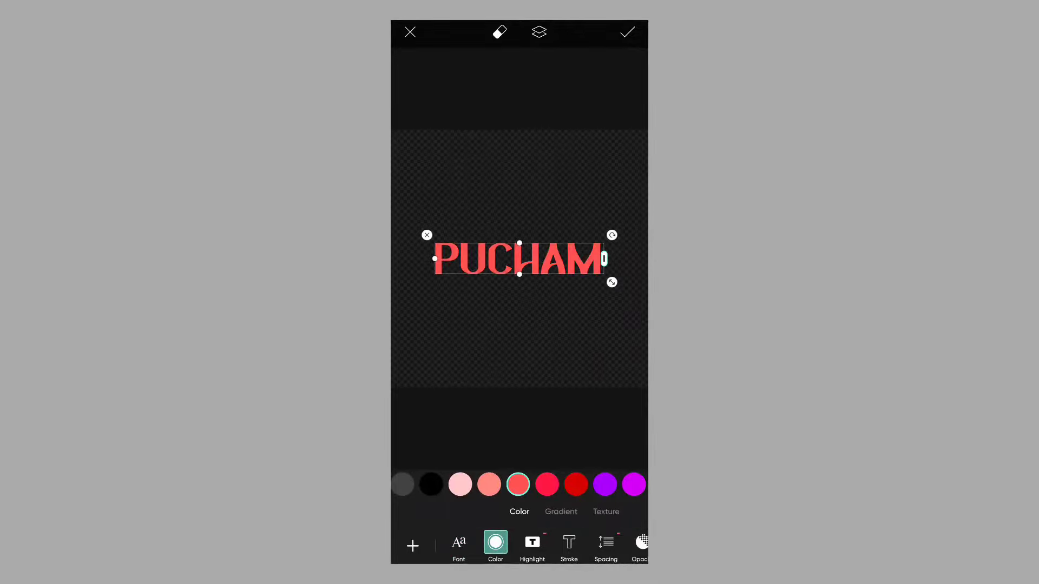
left_click_drag(519, 259, 519, 164)
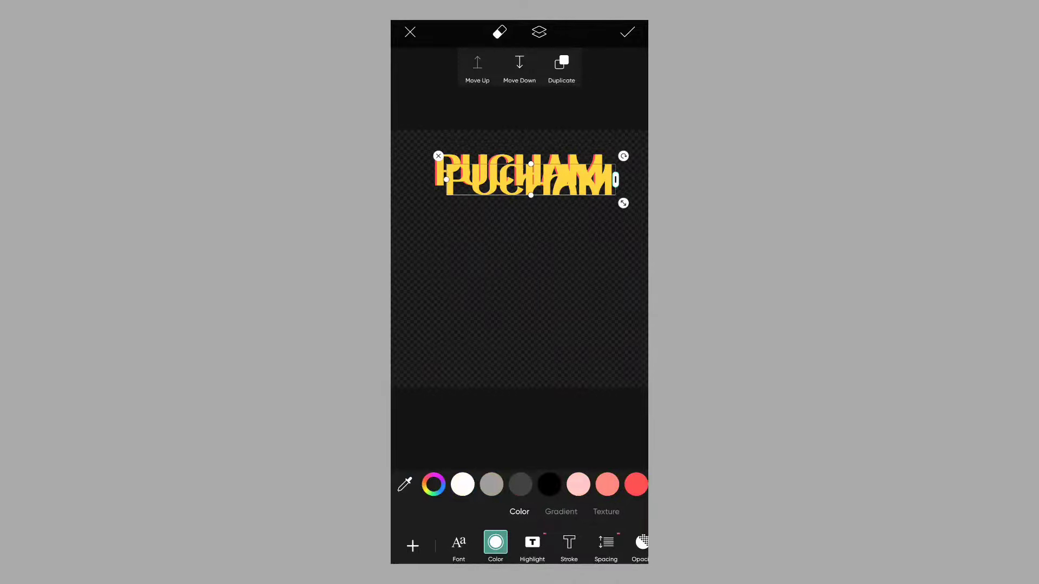
left_click(462, 485)
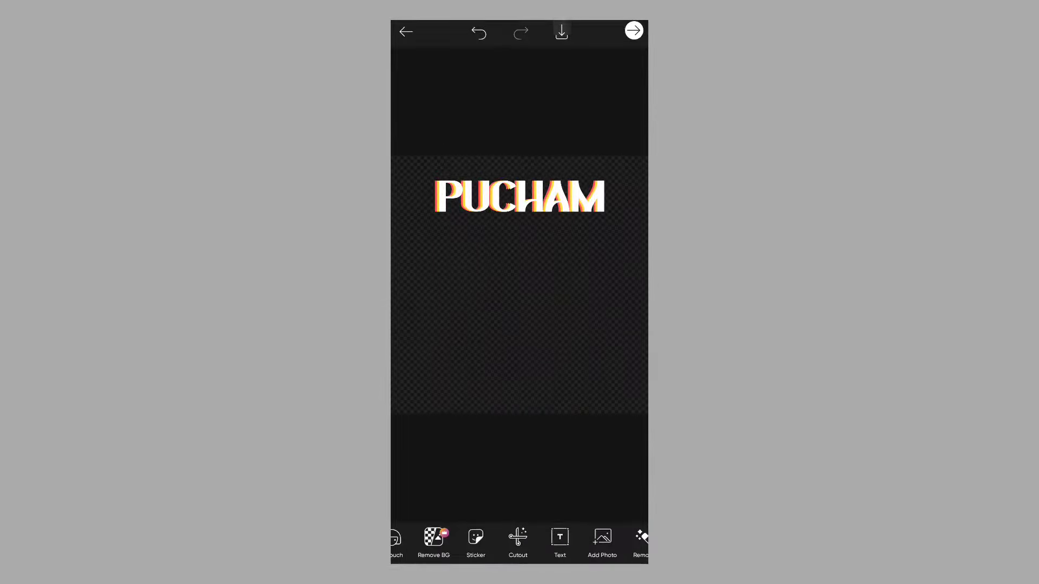
Step: Save the layered PUCHAM text design to the gallery as a transparent PNG
left_click(560, 32)
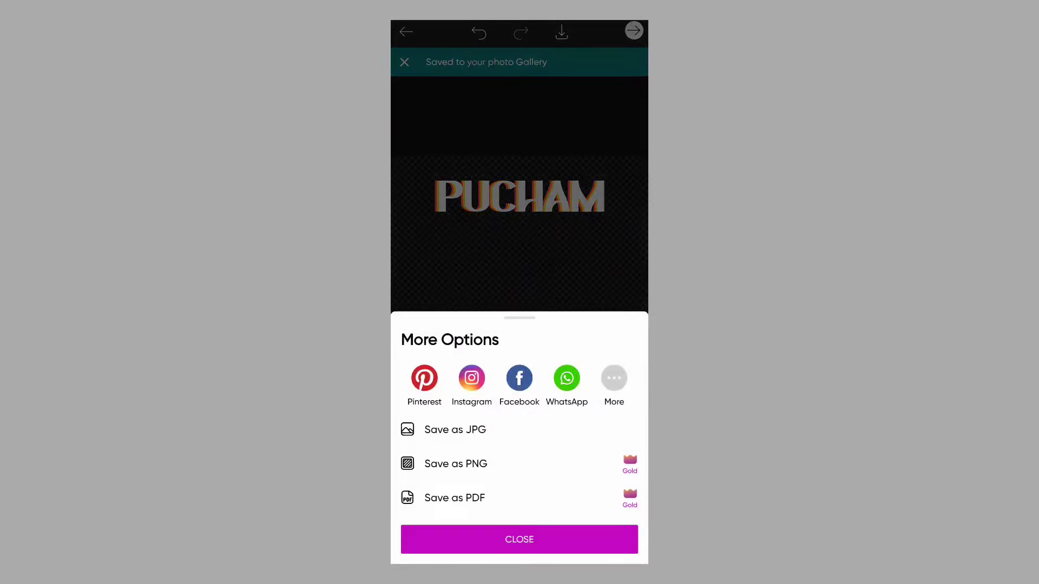
left_click(455, 464)
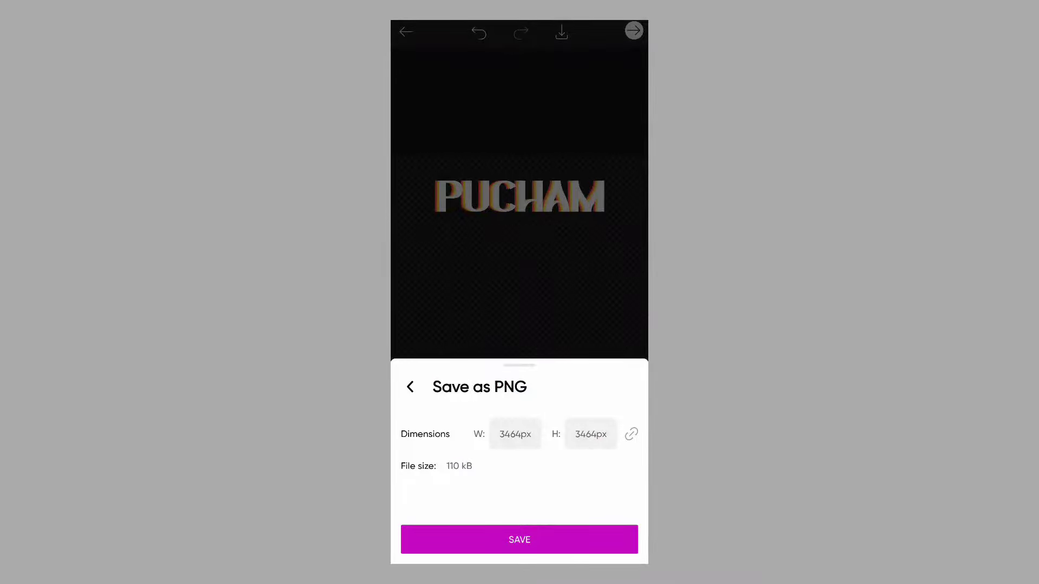
left_click(519, 539)
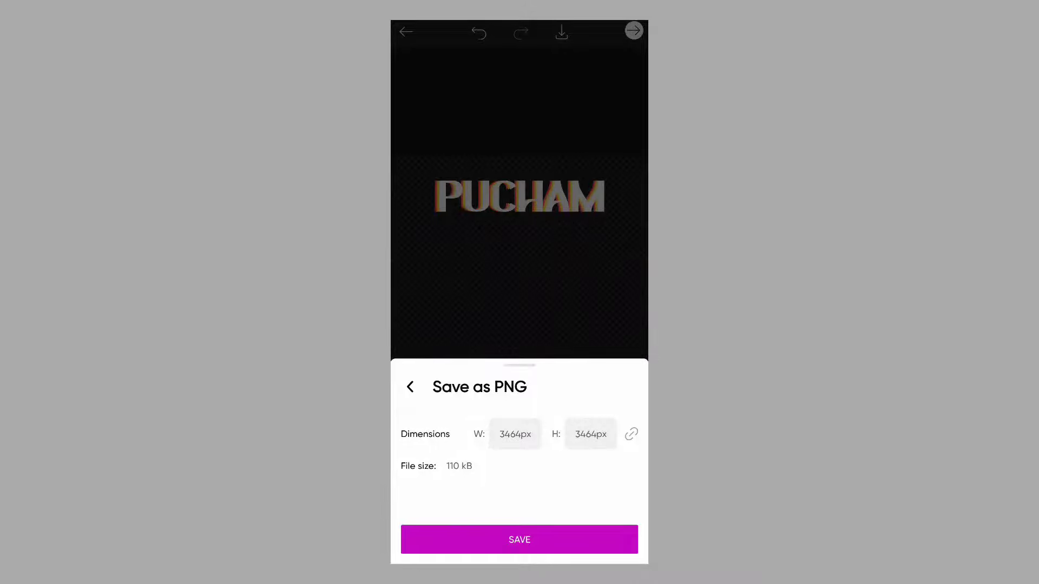
left_click(519, 540)
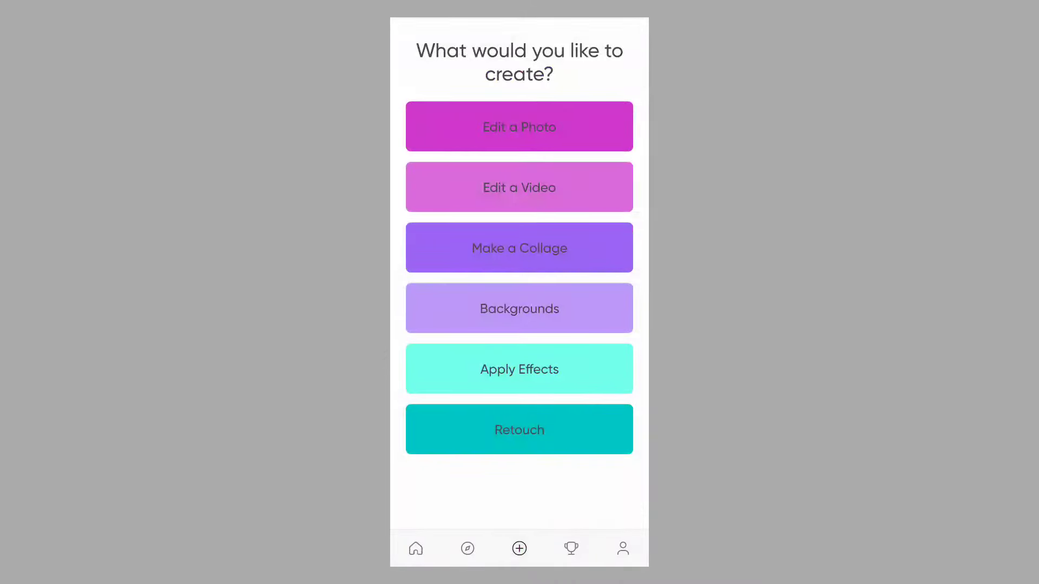
Step: Start a new photo edit and pick the picture to begin the poster
left_click(519, 308)
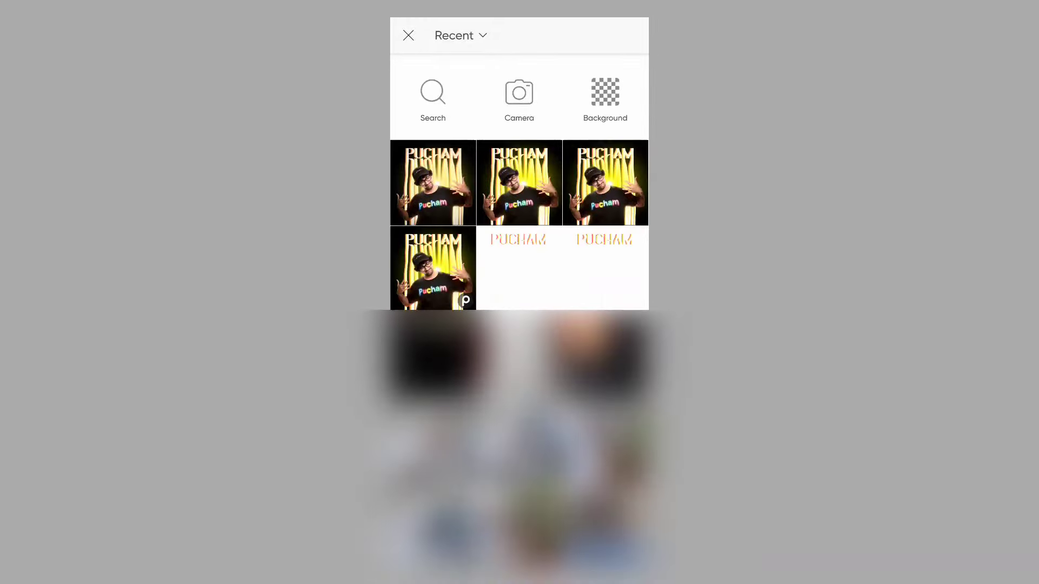
left_click(518, 238)
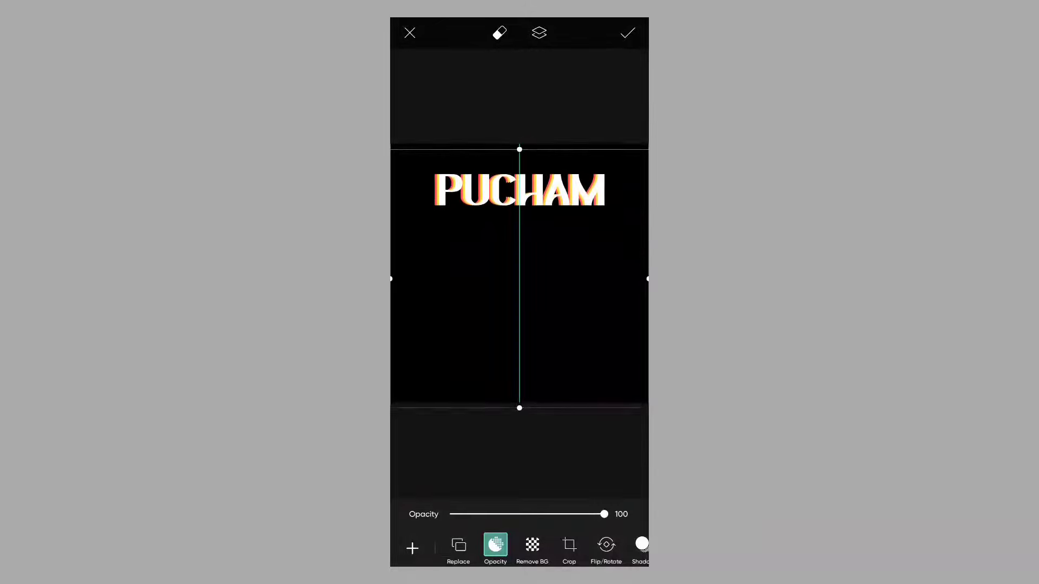
Step: Duplicate the PUCHAM text image from the layer options and apply the copy
left_click(538, 33)
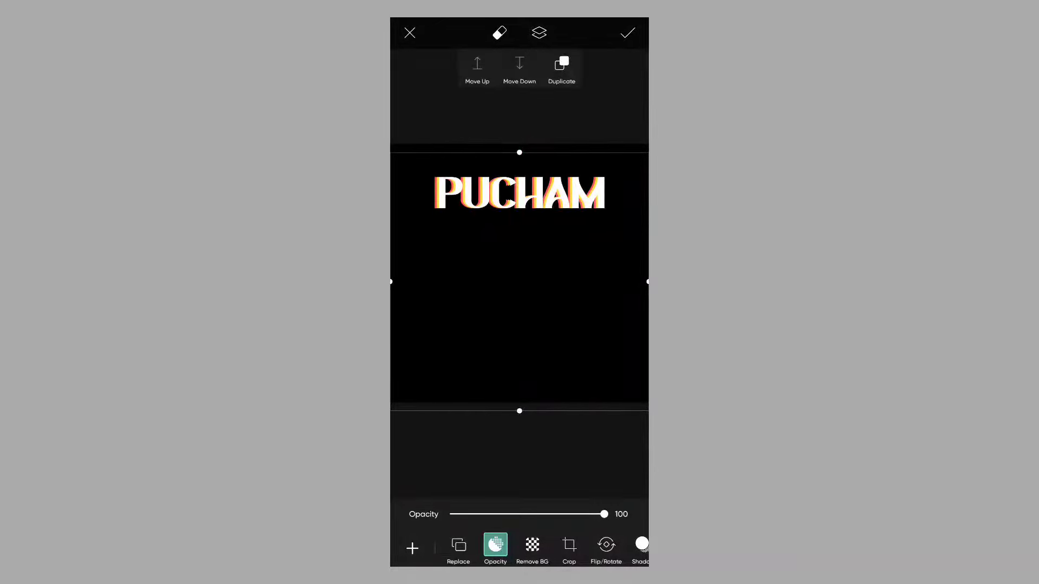
left_click(560, 62)
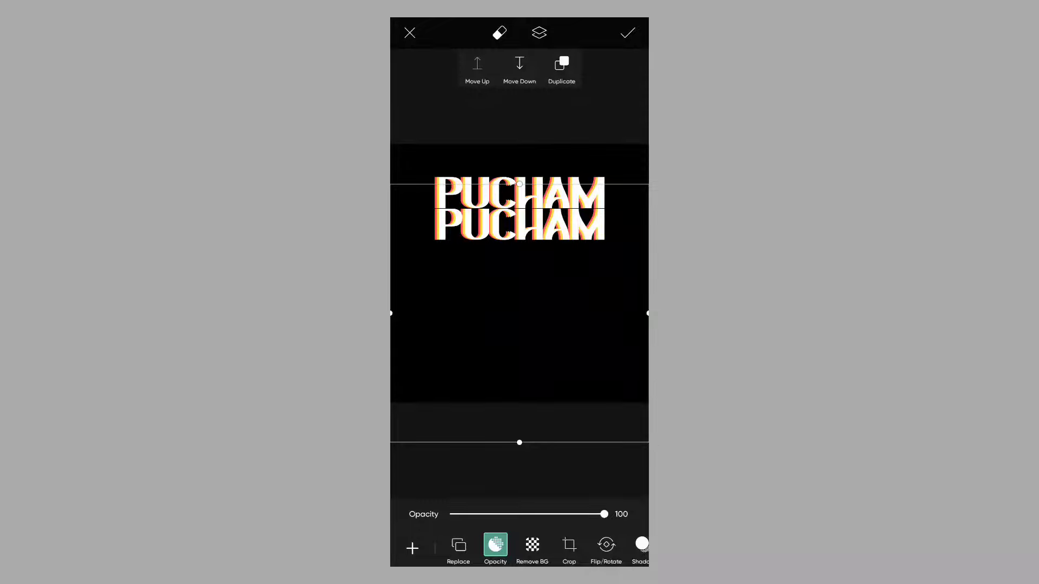
left_click(625, 33)
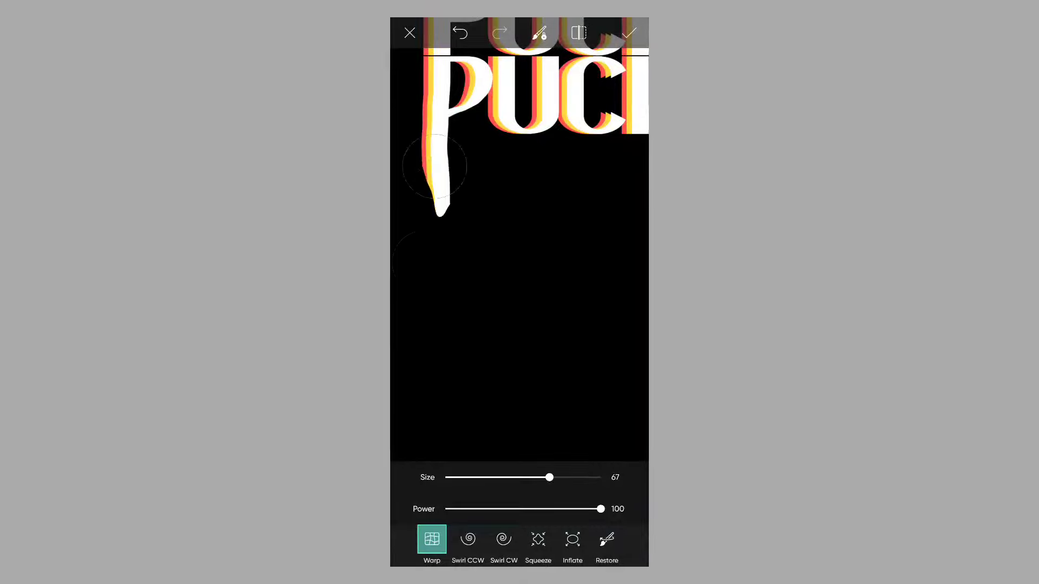
Step: Warp the lower PUCHAM letters down into long dripping streaks and apply the warp
left_click_drag(548, 478, 600, 477)
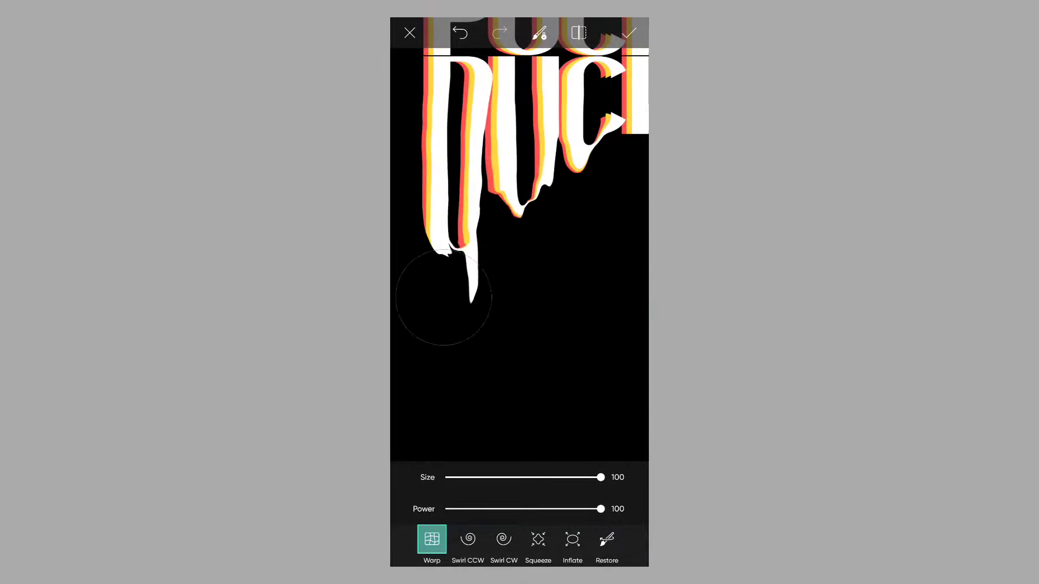
left_click_drag(443, 299, 583, 212)
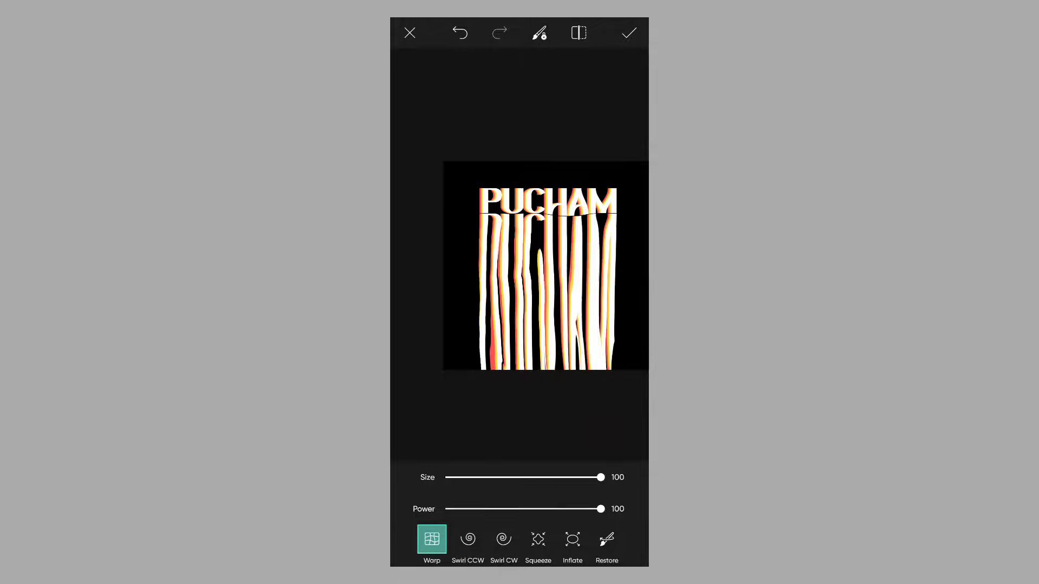
left_click(626, 32)
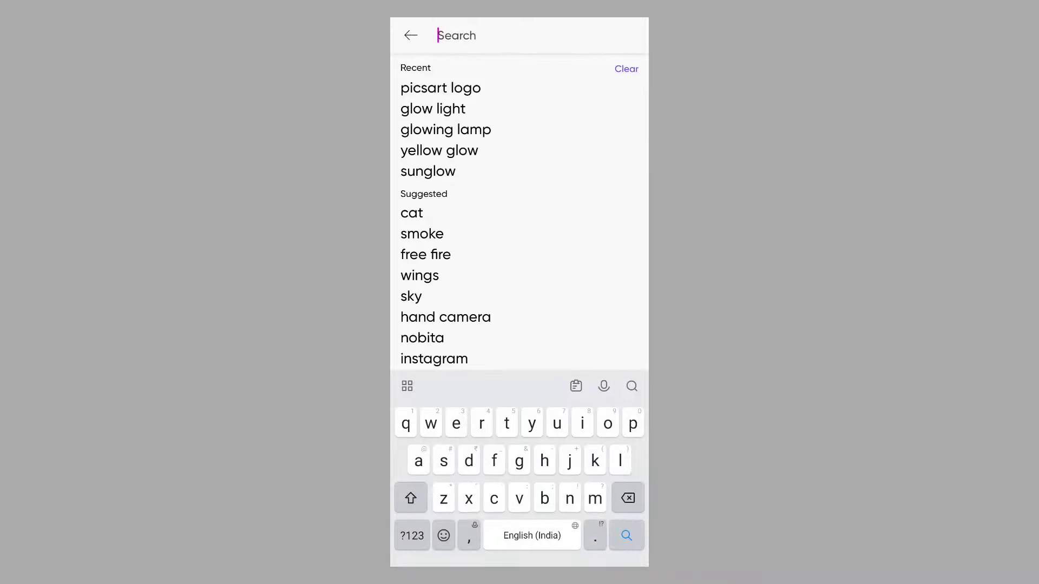
Step: Select the man's picture to add as a photo layer over the text
left_click(440, 151)
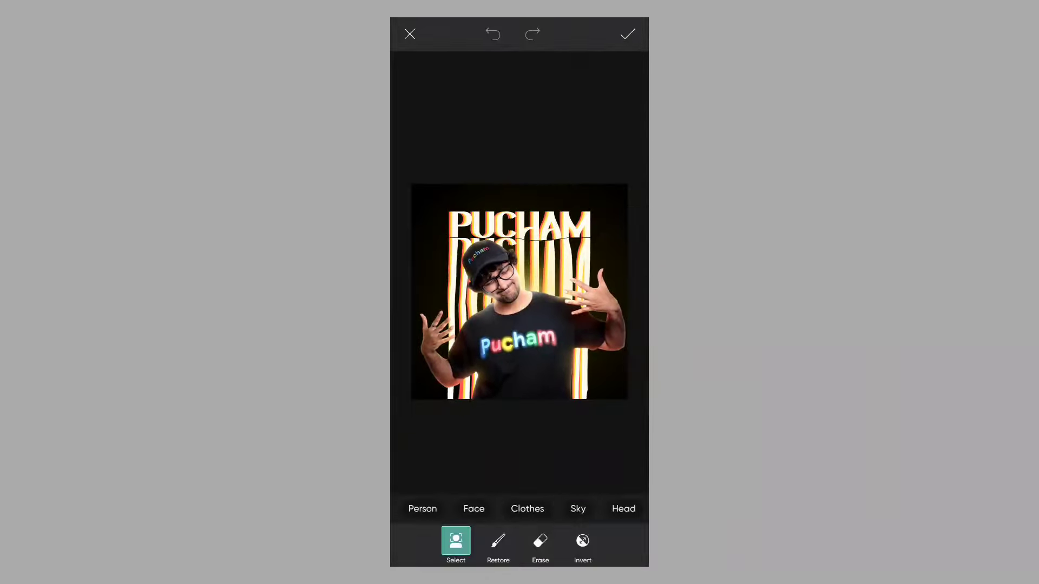
Step: Erase leftover background around the thumb, hair and cap with a larger, softer, fainter eraser
left_click(539, 545)
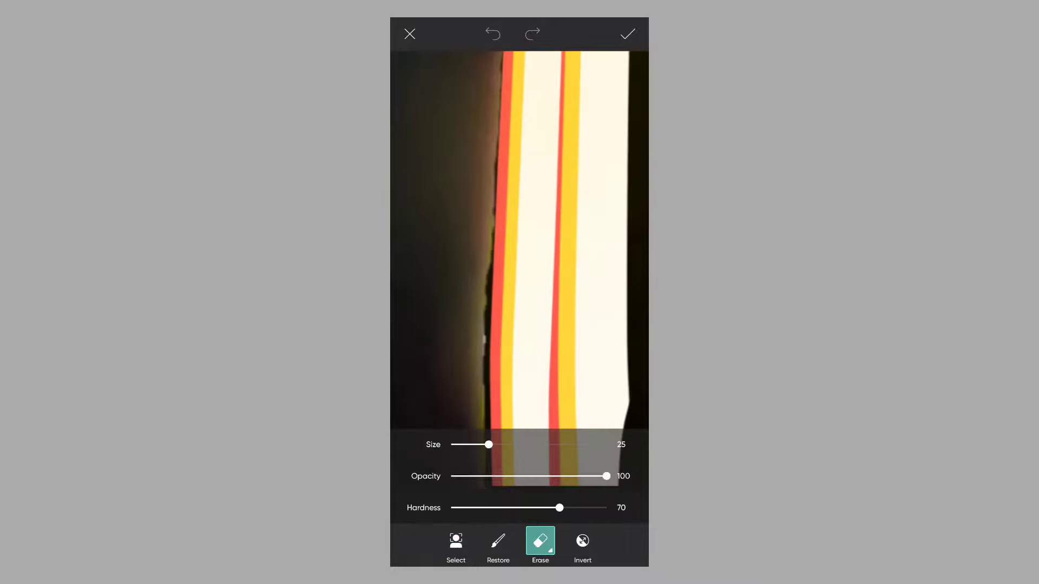
left_click_drag(560, 507, 461, 507)
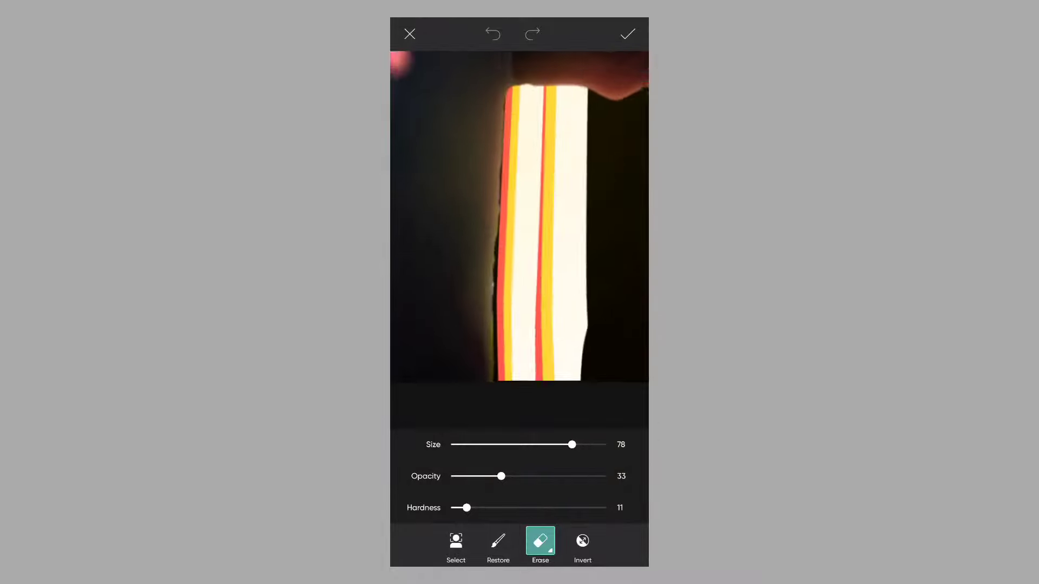
left_click_drag(572, 445, 514, 445)
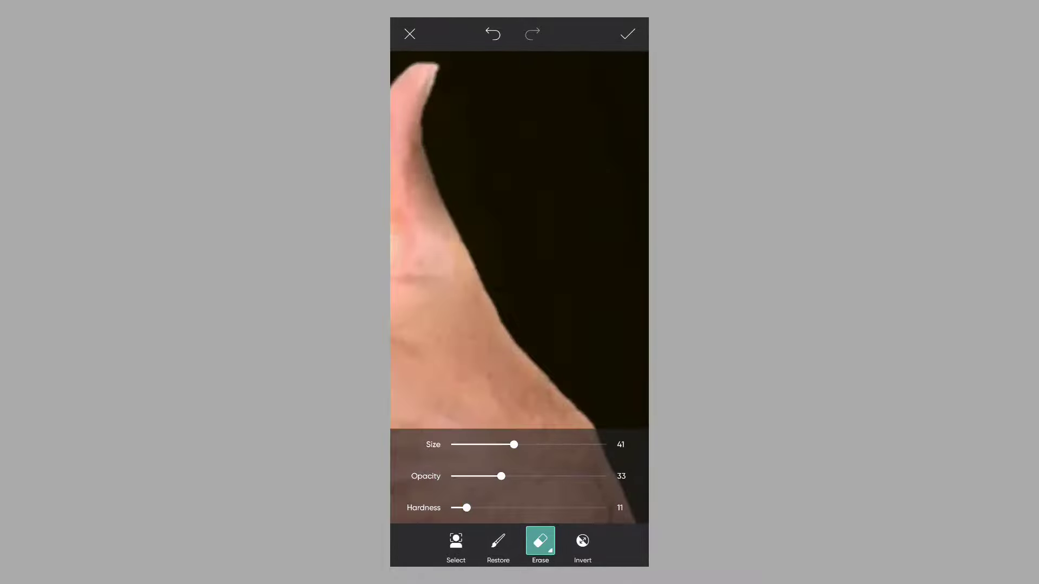
left_click_drag(513, 445, 470, 445)
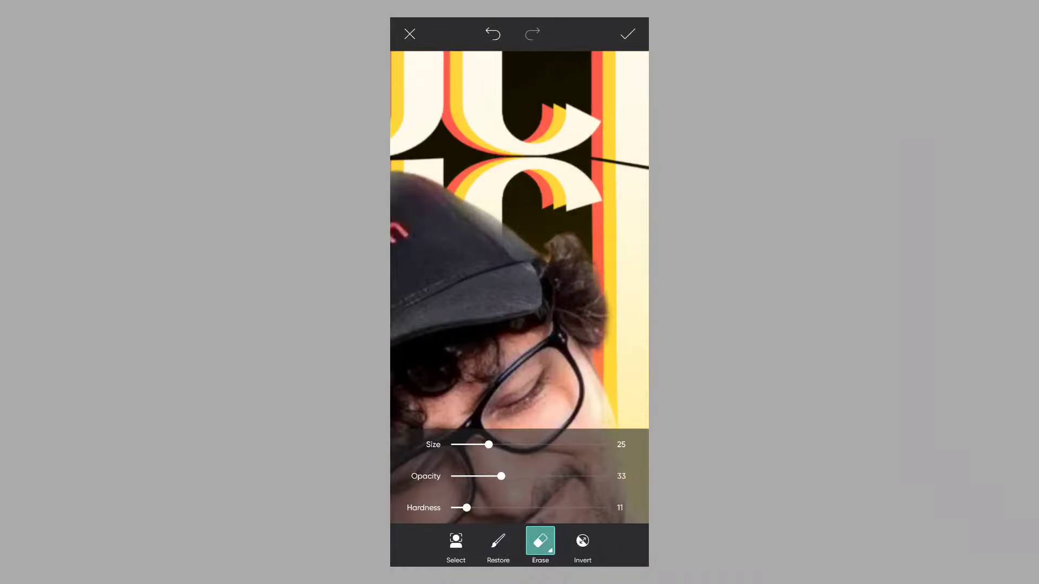
left_click(626, 33)
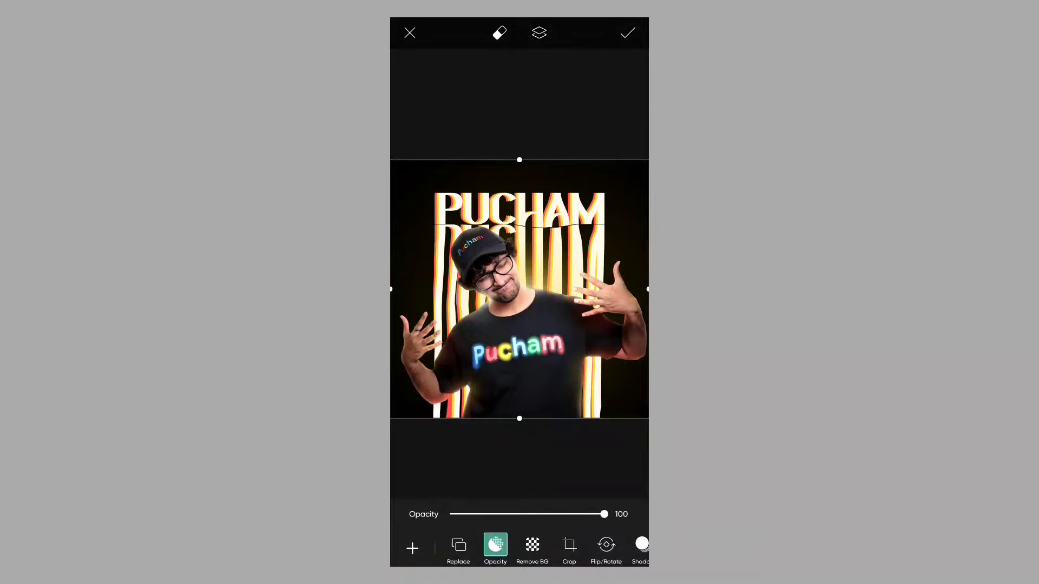
Step: Apply the man's photo, save the poster as a full-quality JPG, and view it in the gallery
left_click(626, 32)
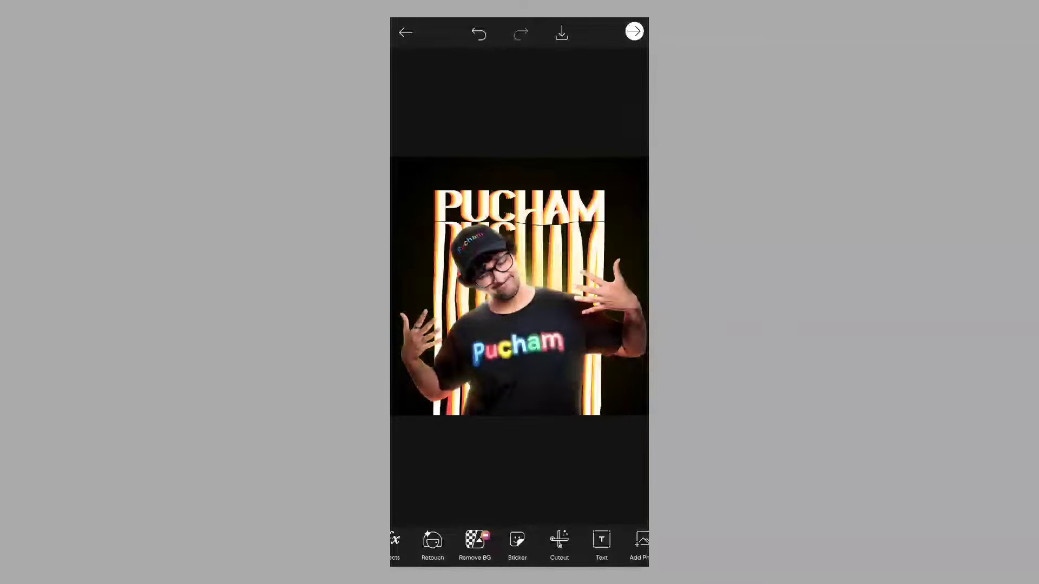
left_click(561, 32)
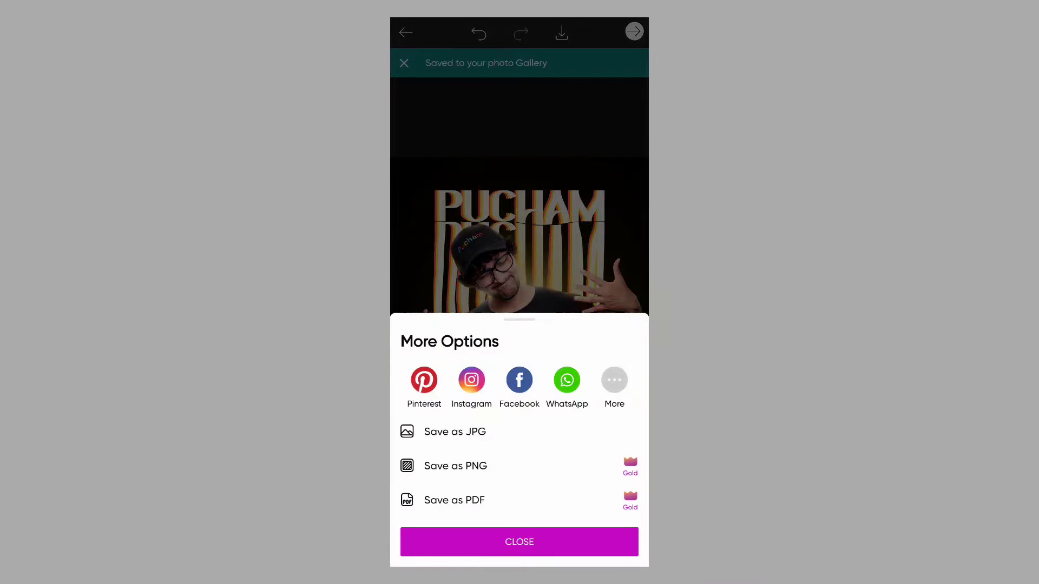
left_click(454, 431)
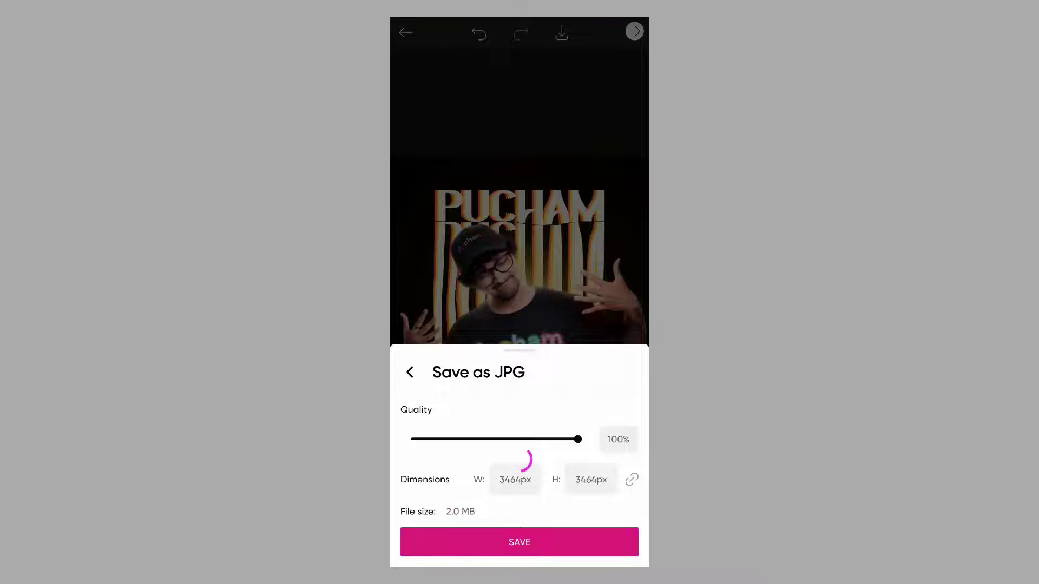
left_click(519, 541)
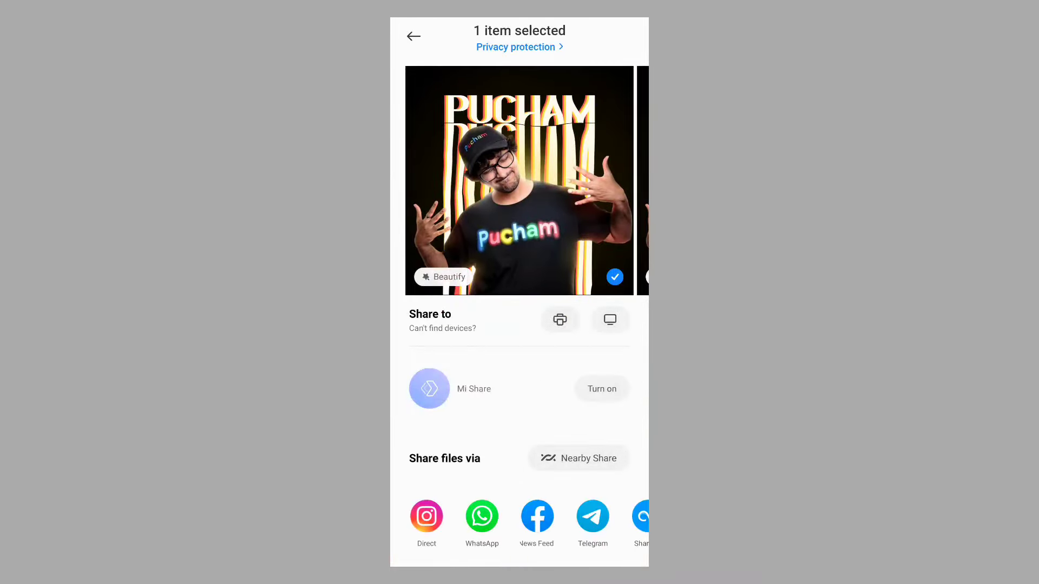
left_click(414, 36)
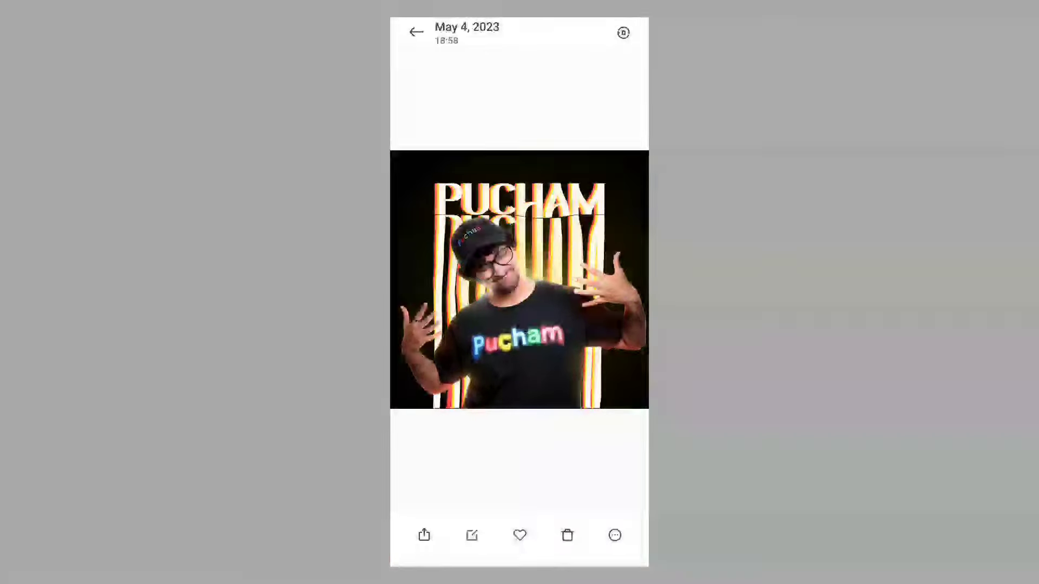